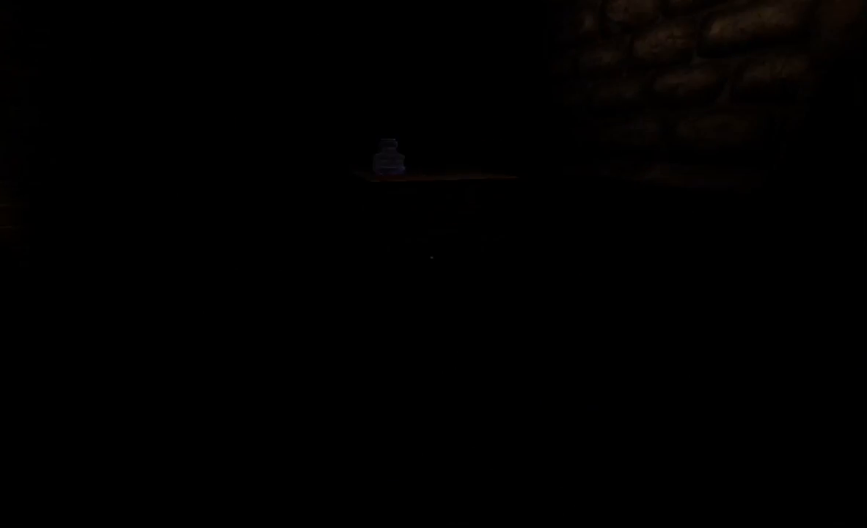
Step: Look around the stone room and check the inventory: five oil, laudanum, two potions, three tinderboxes
{"action": "left_click", "coordinate": [388, 157]}
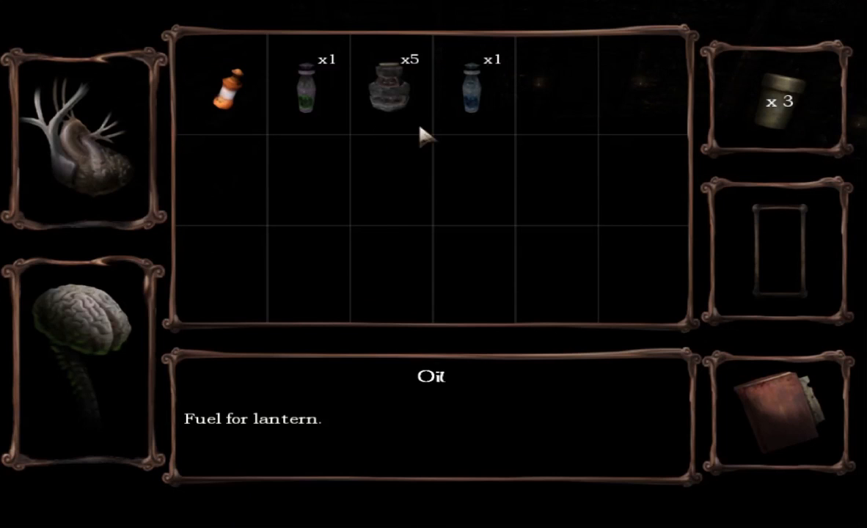
{"action": "mouse_move", "coordinate": [389, 88]}
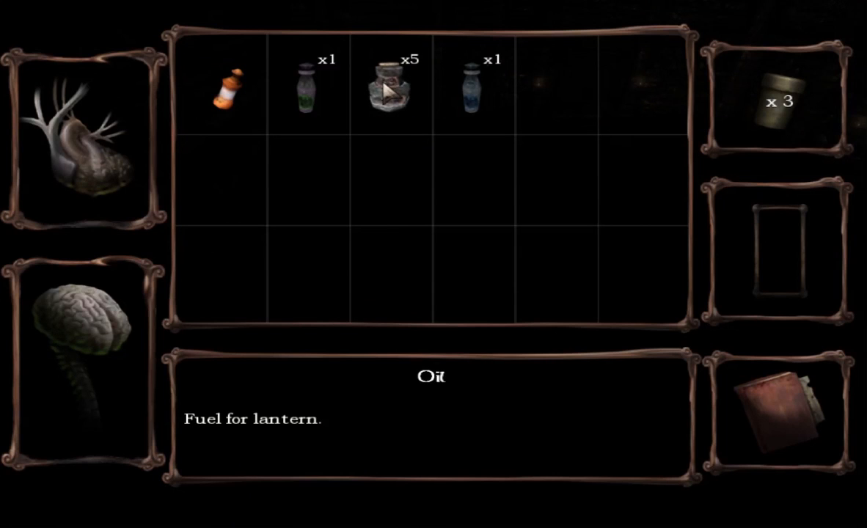
Step: Pour one Oil flask into the lantern, dropping the oil count from five to four
{"action": "left_click", "coordinate": [388, 88]}
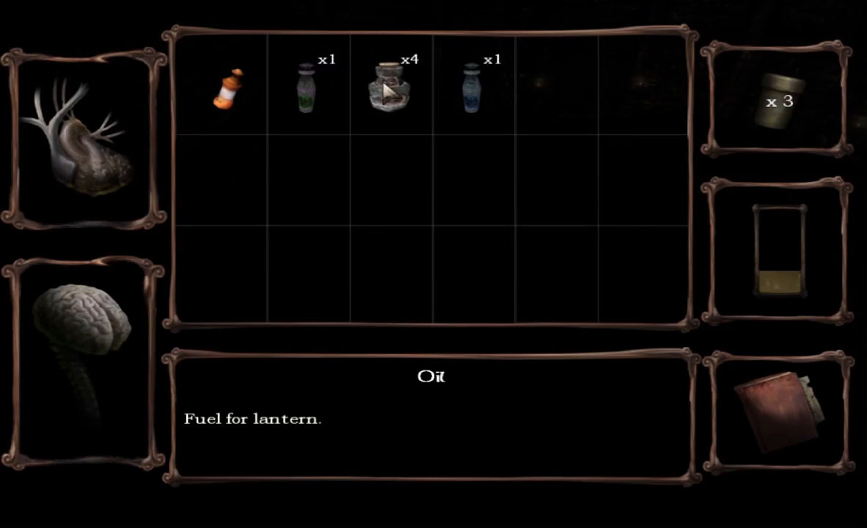
{"action": "mouse_move", "coordinate": [306, 88]}
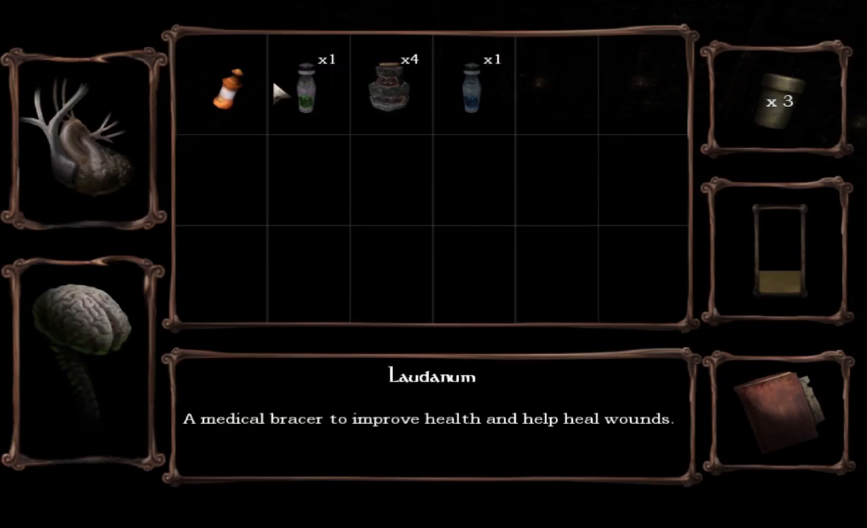
{"action": "mouse_move", "coordinate": [96, 448]}
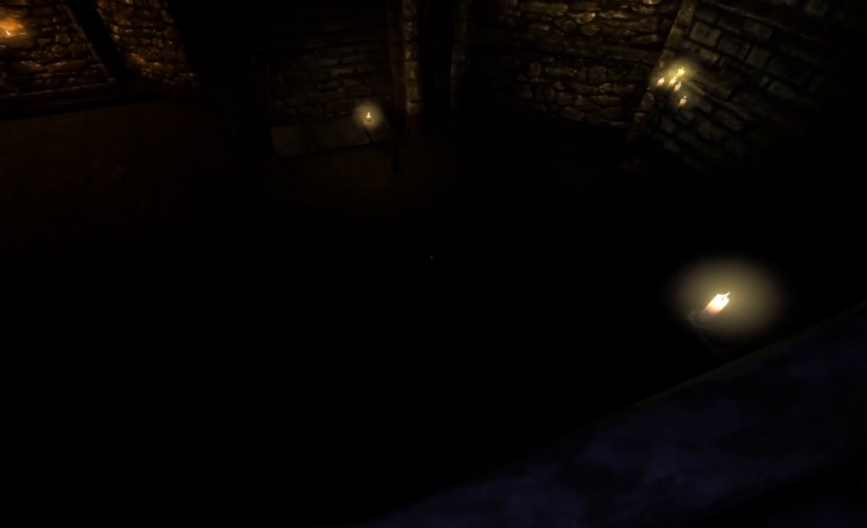
Step: Carry the lit lantern down the brick corridor toward the far wooden door
{"action": "key", "text": "Tab"}
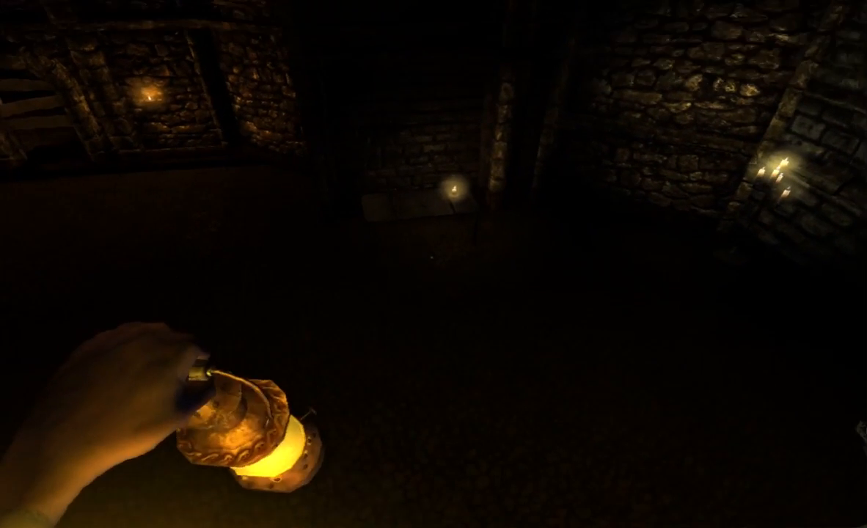
{"action": "mouse_move", "coordinate": [433, 264]}
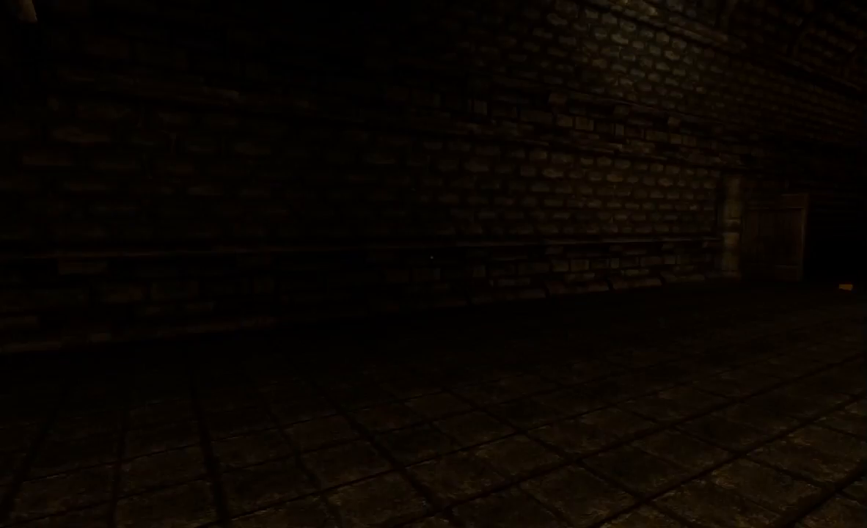
{"action": "key", "text": "tab"}
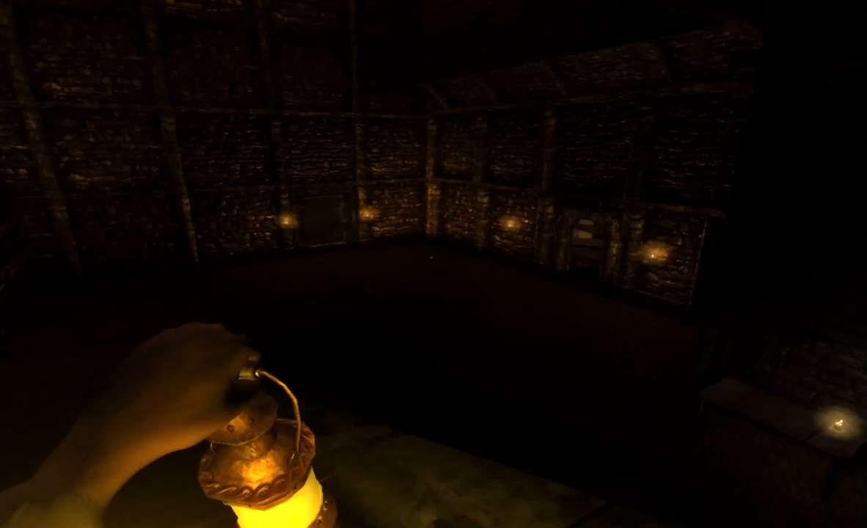
{"action": "mouse_move", "coordinate": [434, 264]}
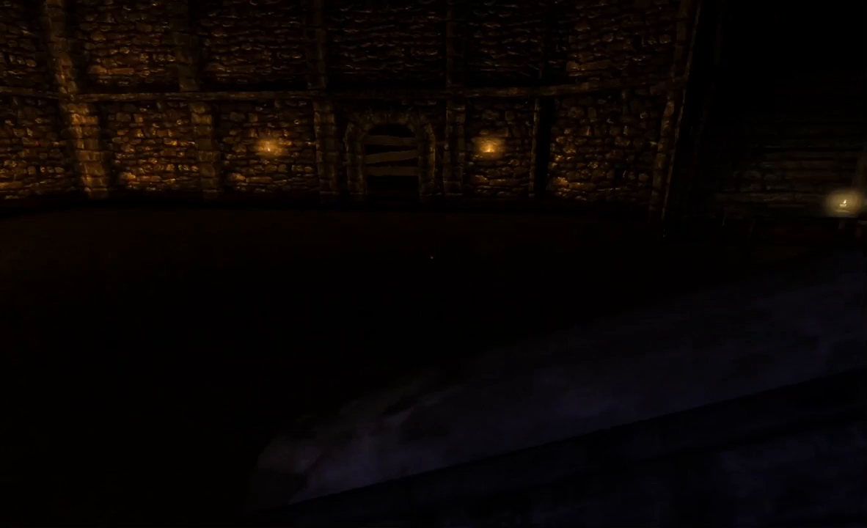
{"action": "mouse_move", "coordinate": [434, 264]}
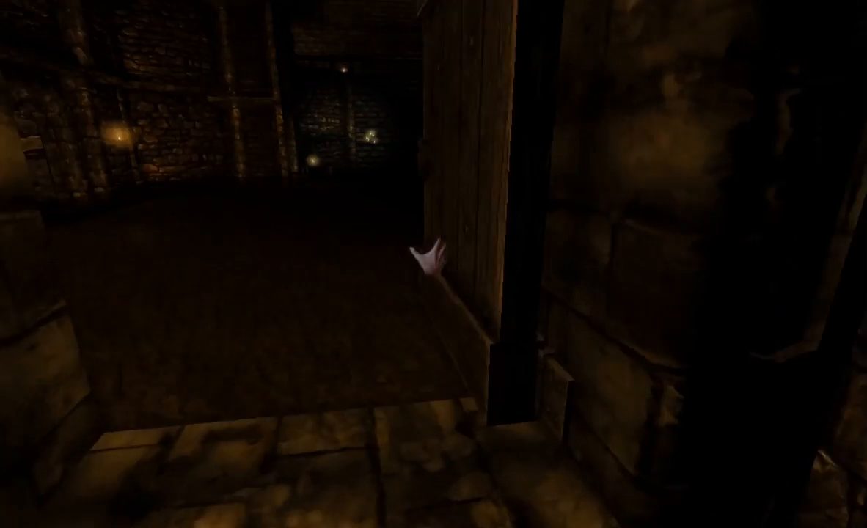
{"action": "mouse_move", "coordinate": [434, 264]}
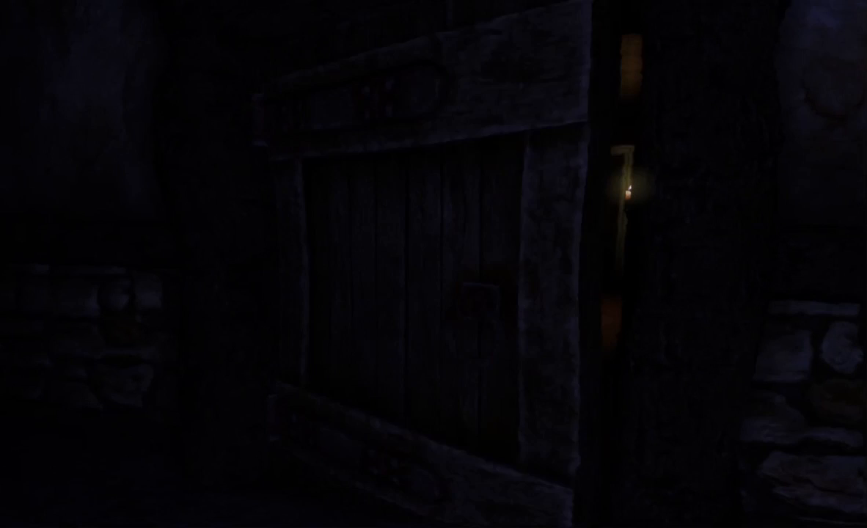
{"action": "mouse_move", "coordinate": [434, 264]}
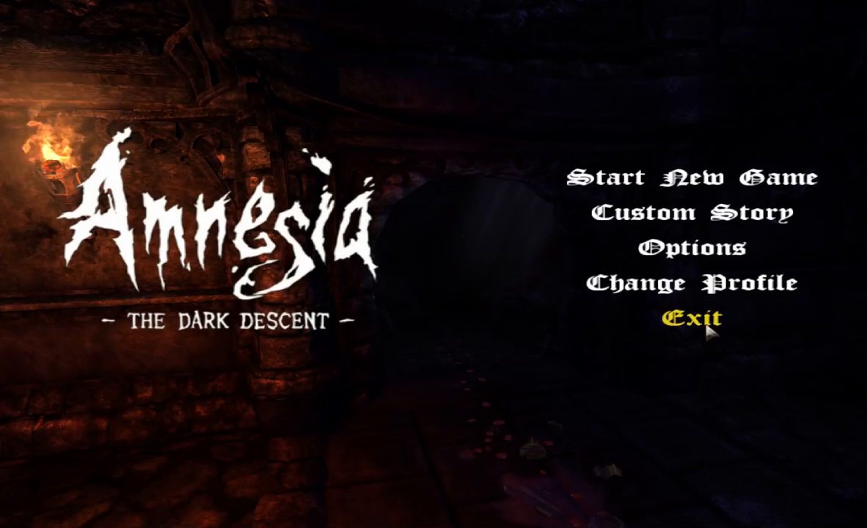
Step: Choose Exit on the main menu so the game fades to black and closes
{"action": "left_click", "coordinate": [692, 318]}
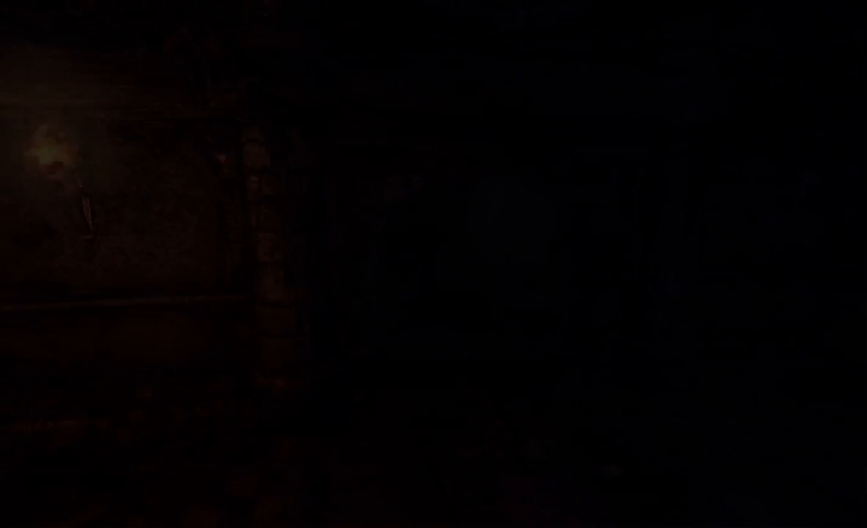